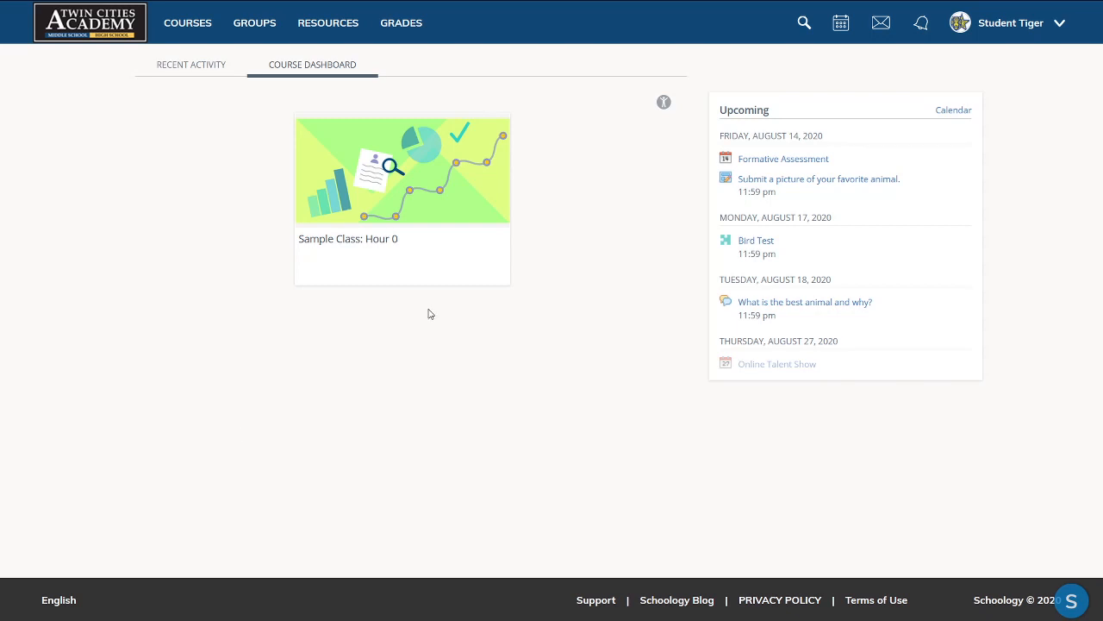
mouse_move(999, 92)
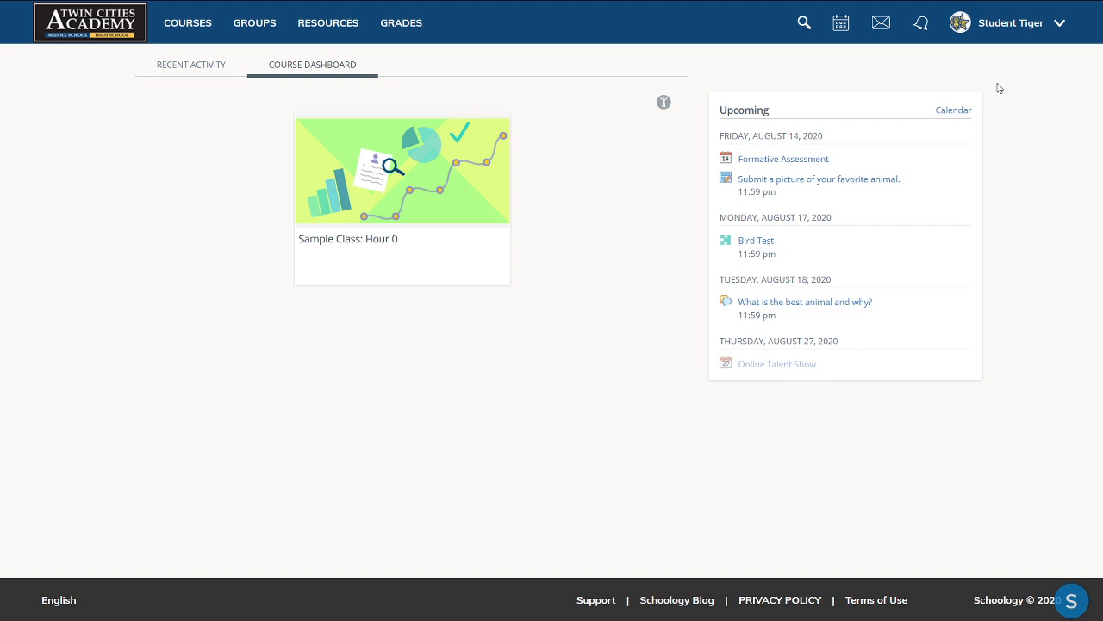
mouse_move(1000, 69)
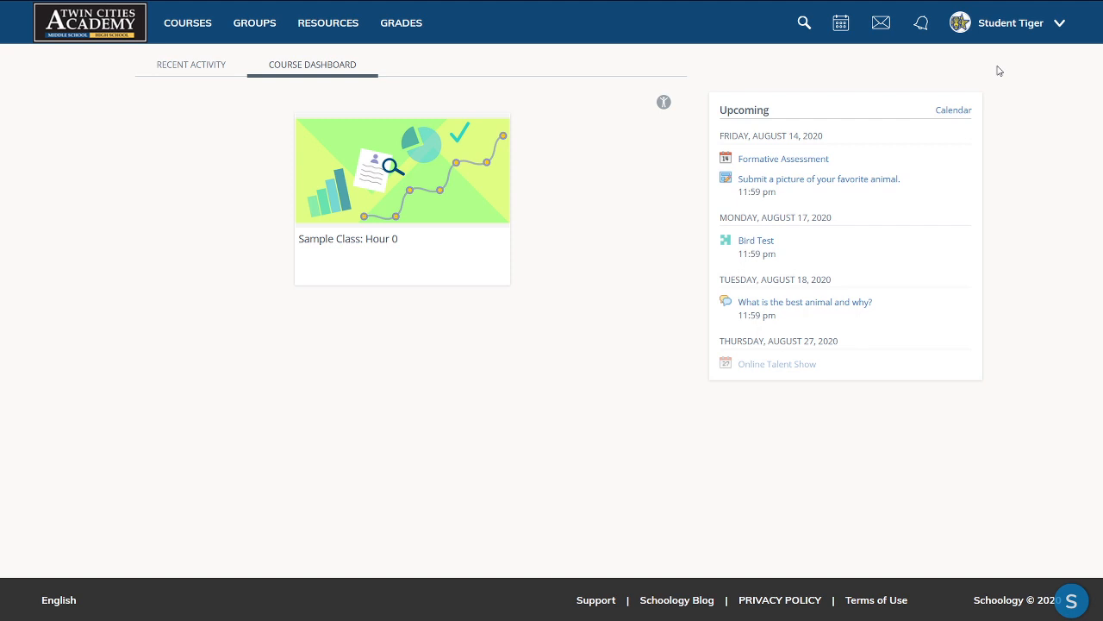
mouse_move(1000, 56)
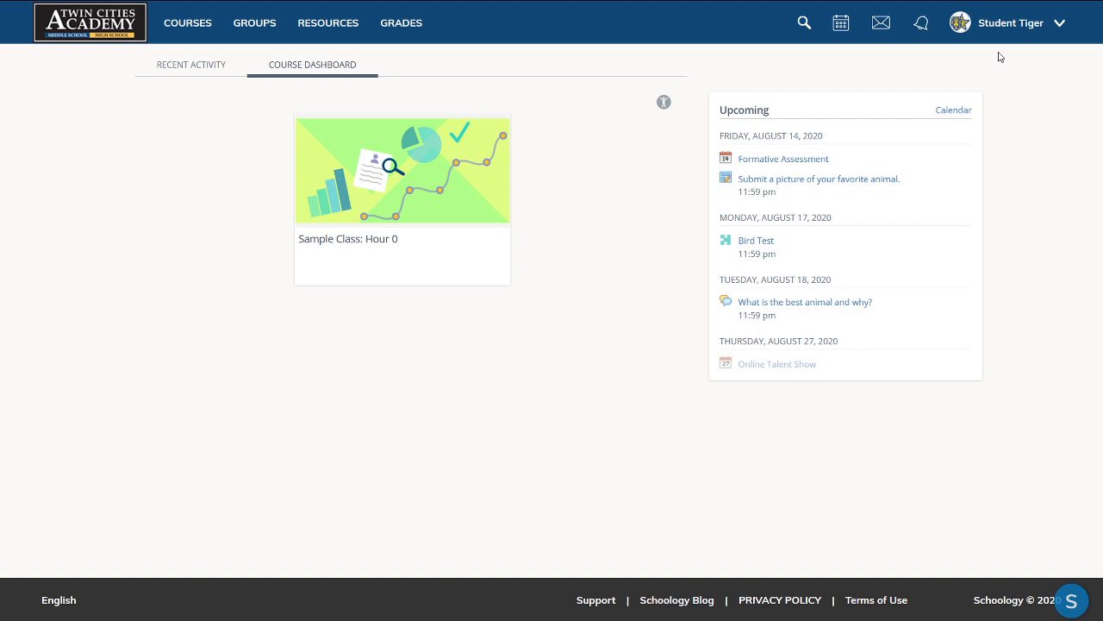
mouse_move(1026, 34)
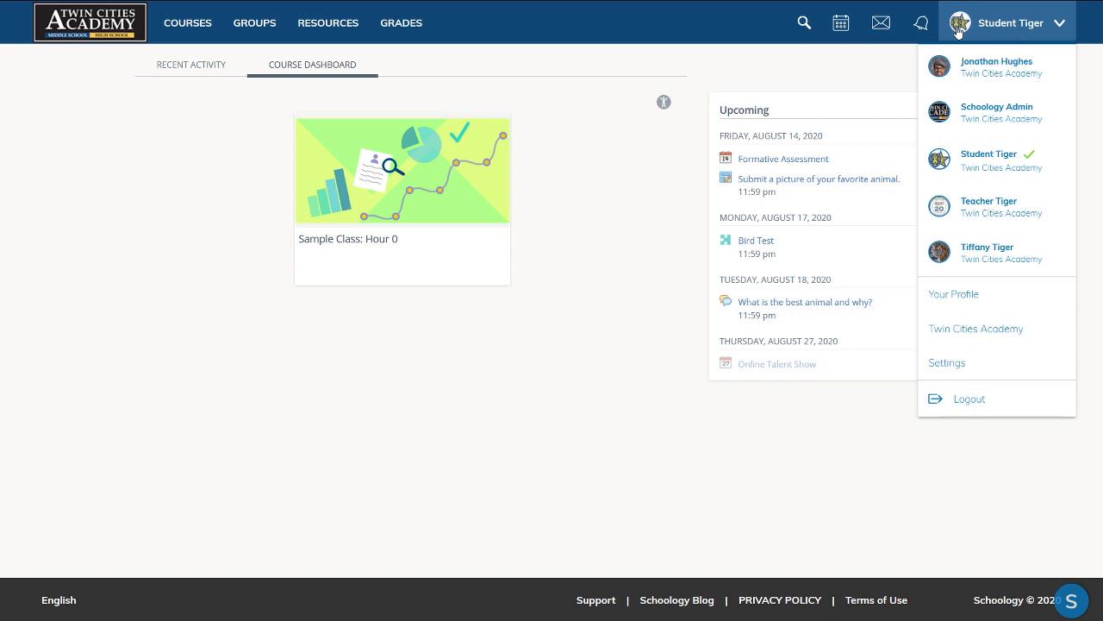
mouse_move(986, 252)
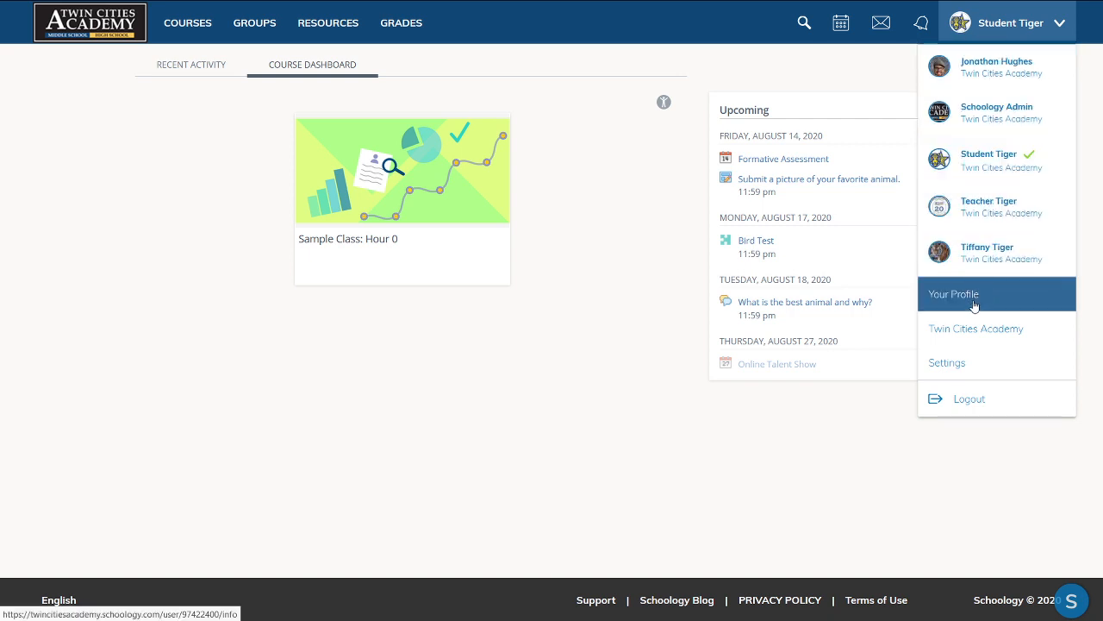
Step: Go to the signed-in student's own profile page from the account menu
click(976, 293)
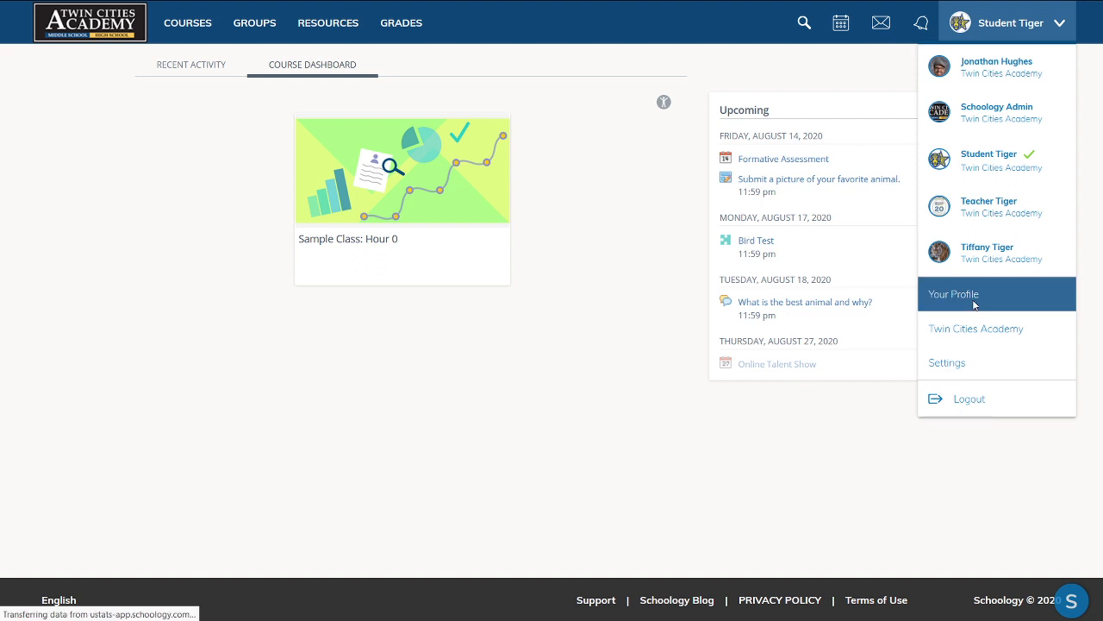
click(953, 293)
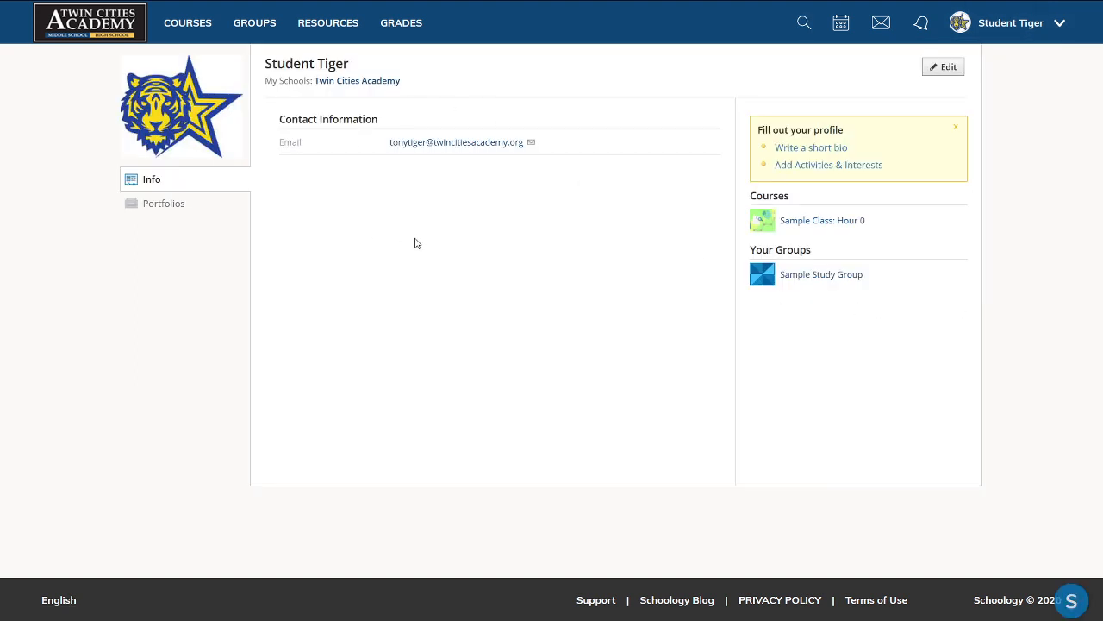
mouse_move(931, 82)
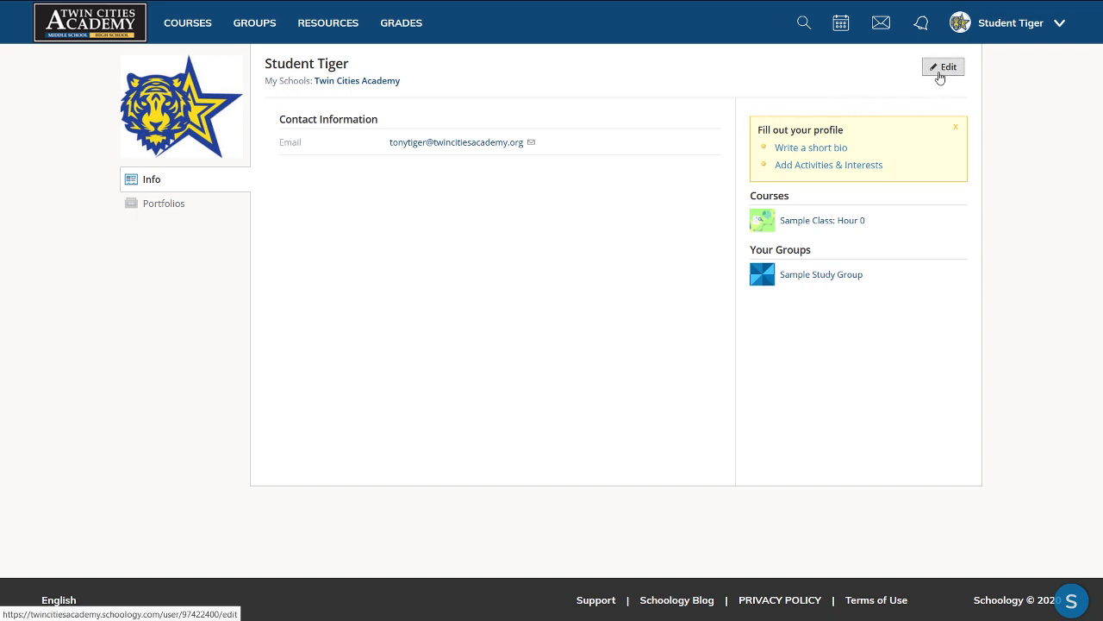
Step: Open the student's profile for editing, showing empty Bio and Birthday fields
click(943, 66)
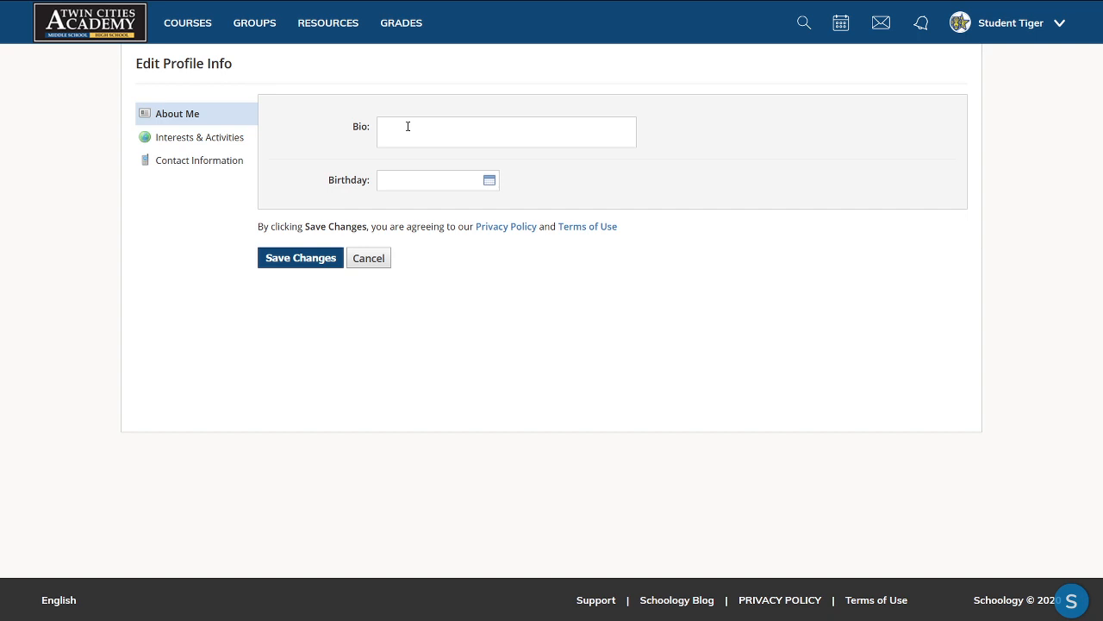
mouse_move(421, 188)
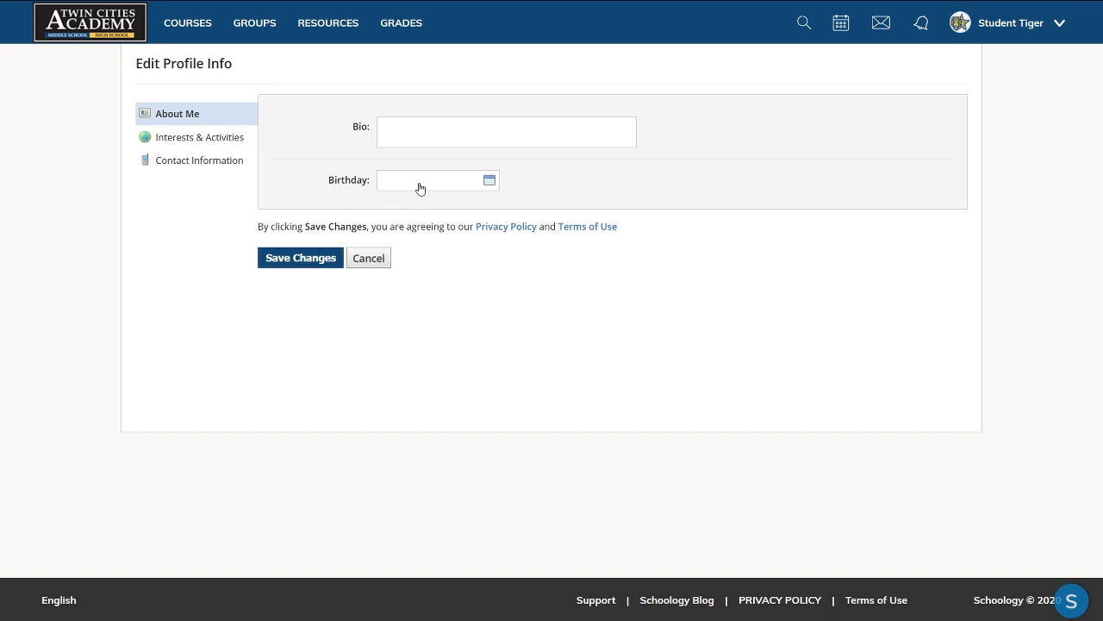
mouse_move(293, 220)
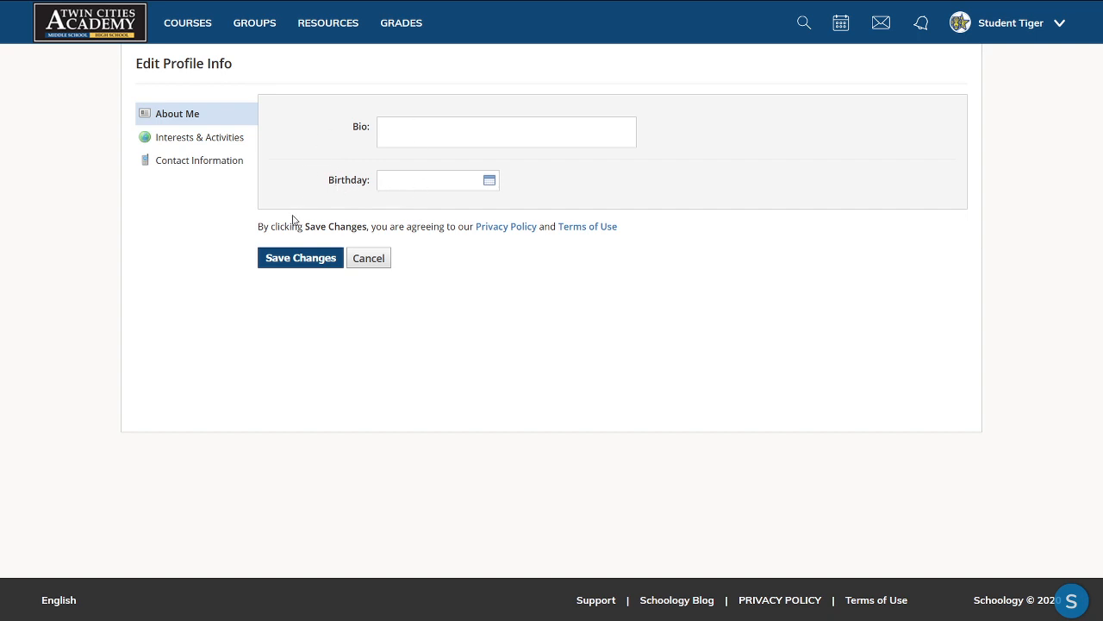
mouse_move(248, 221)
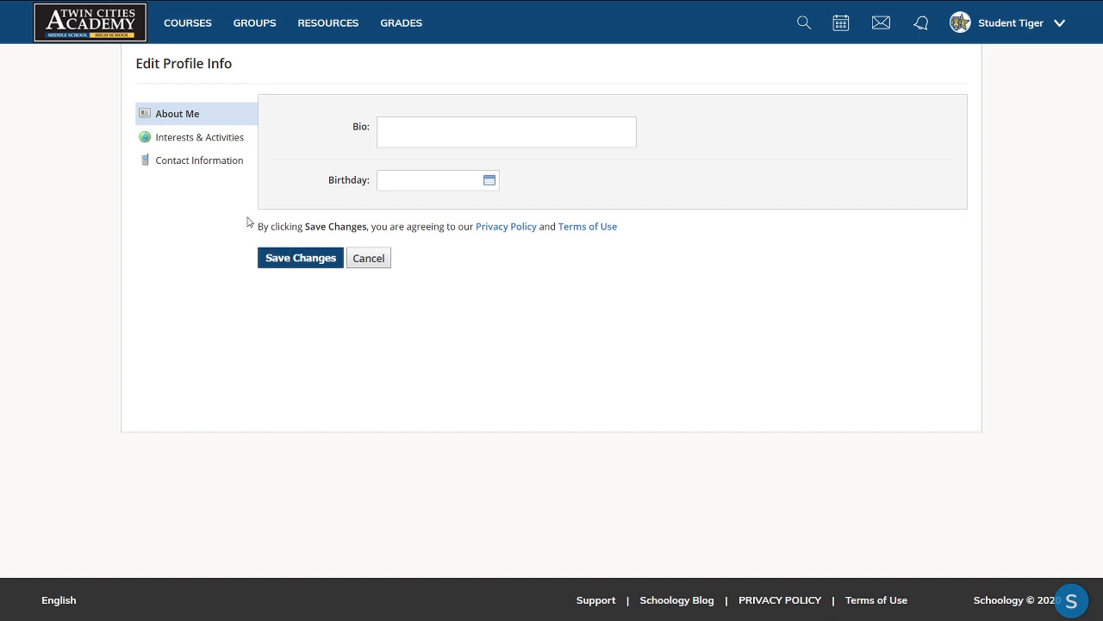
mouse_move(217, 146)
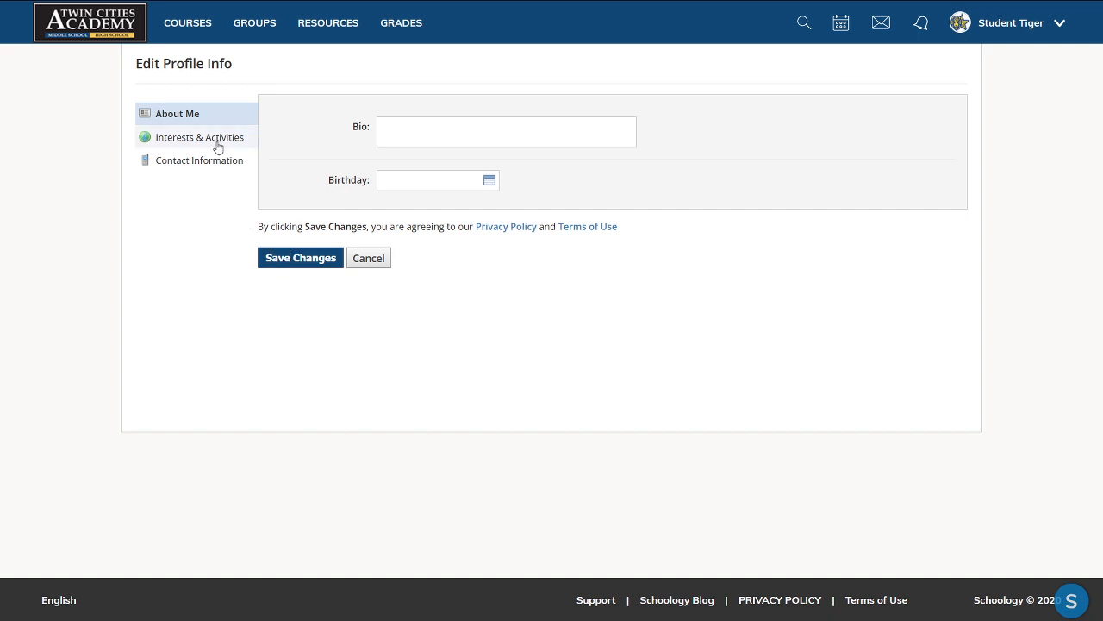